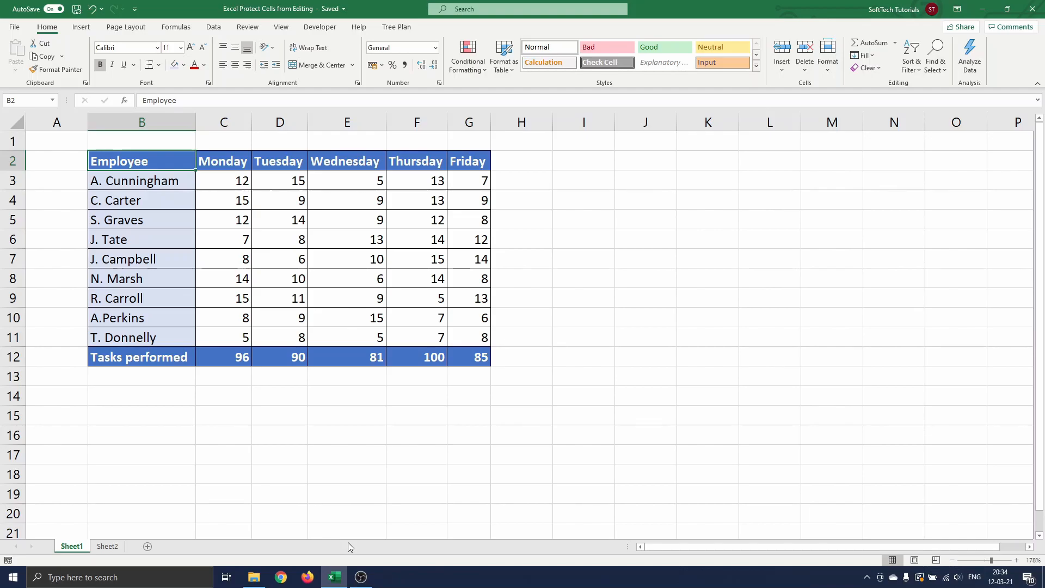
mouse_move(172, 279)
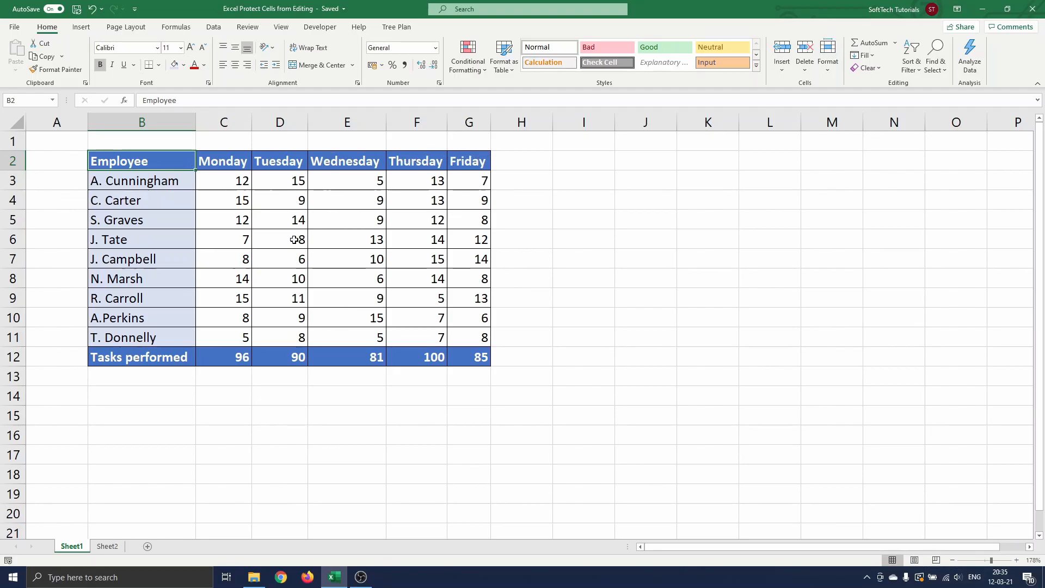
mouse_move(288, 259)
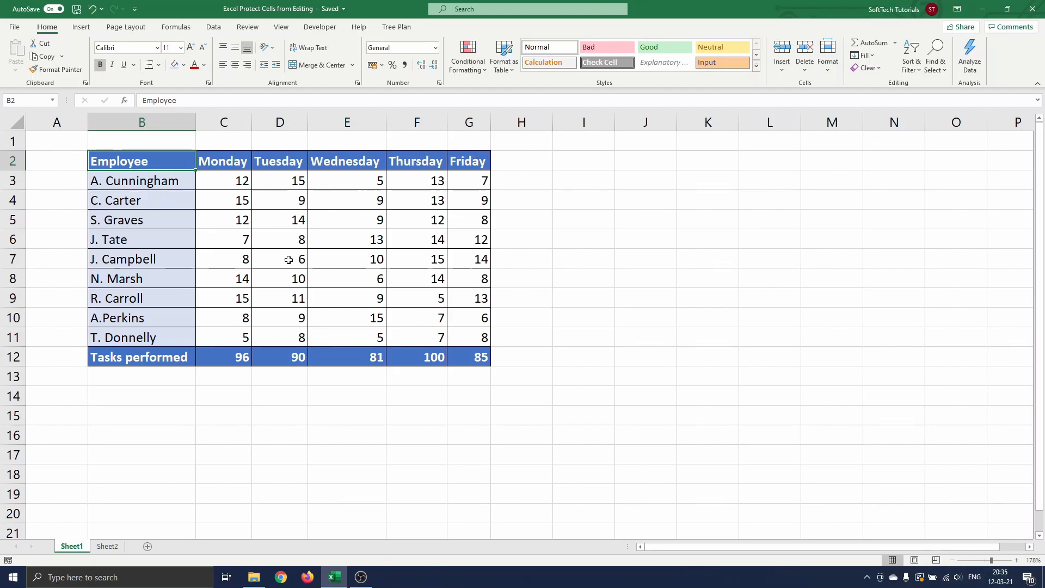
mouse_move(490, 358)
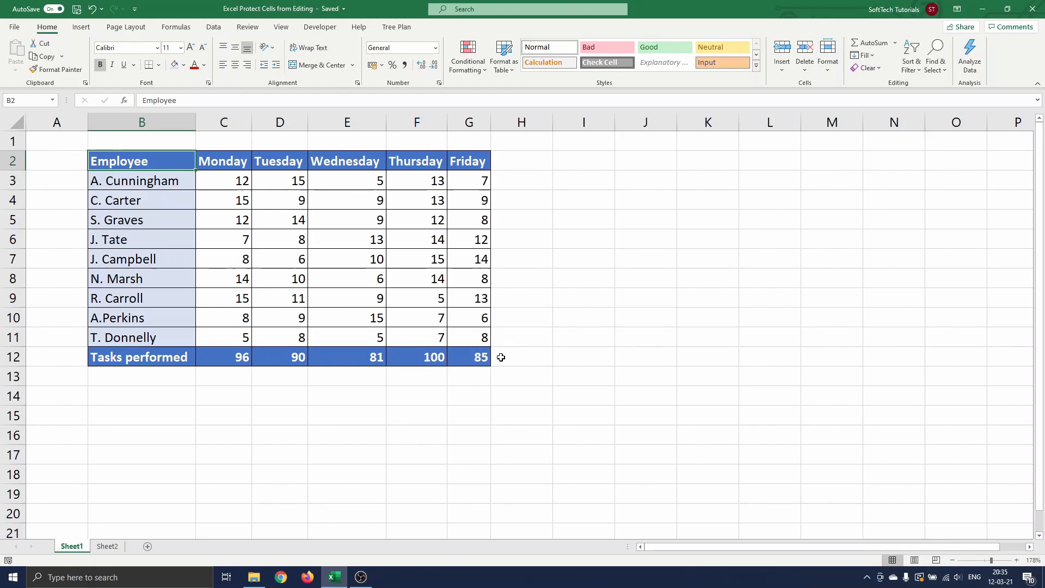
mouse_move(251, 297)
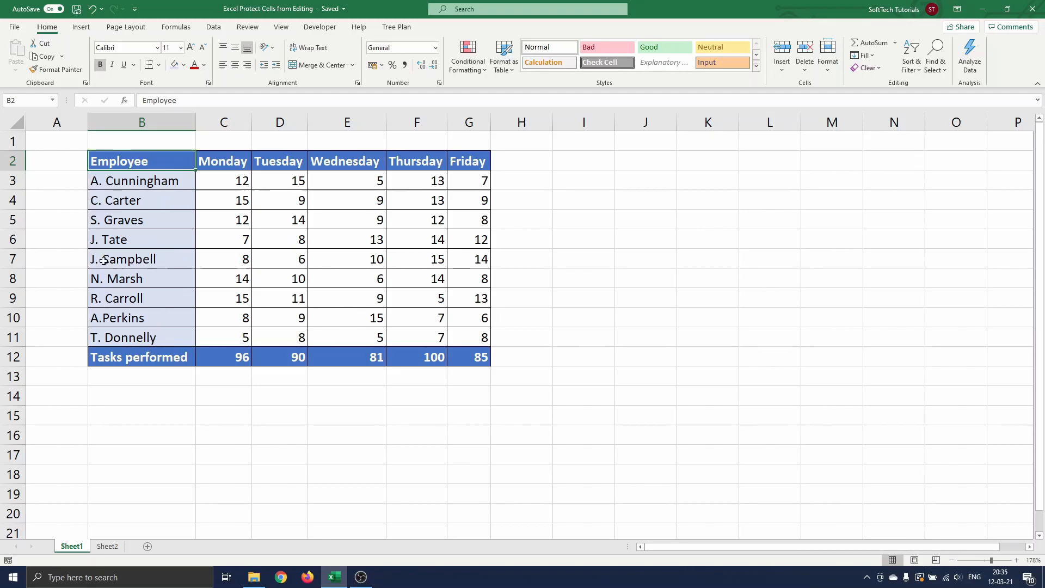
mouse_move(417, 161)
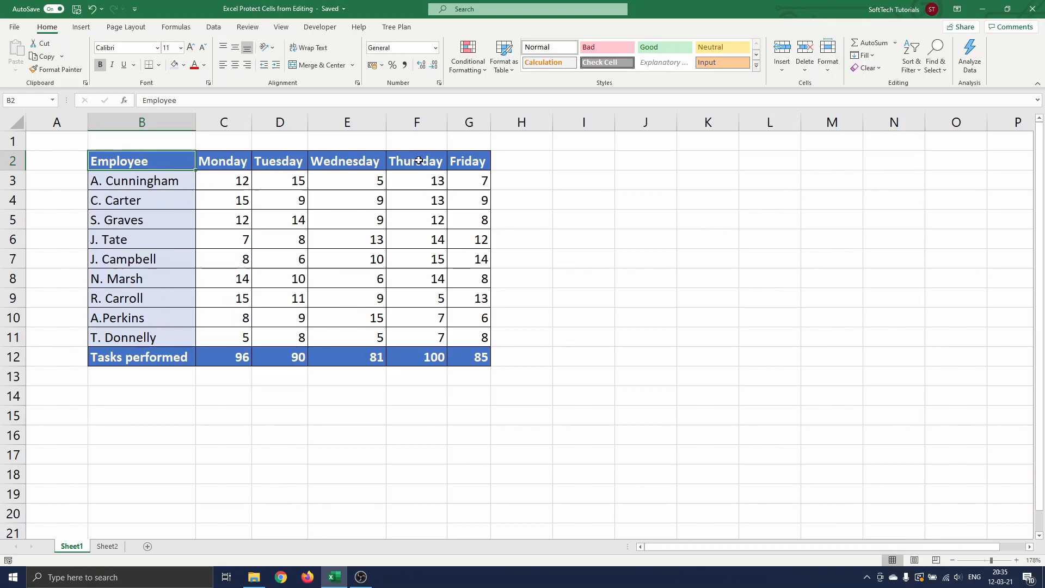
mouse_move(501, 358)
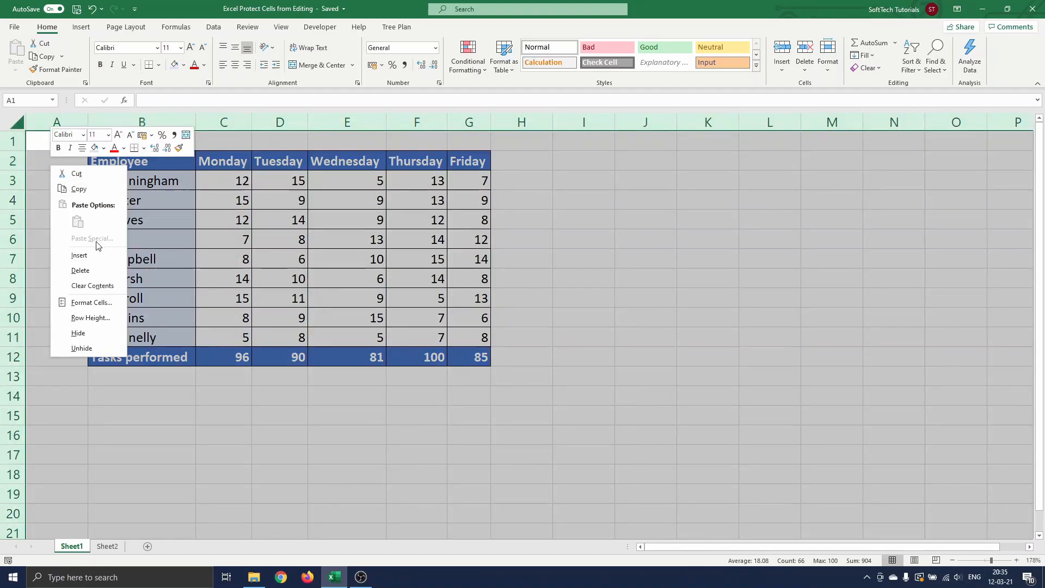
mouse_move(91, 302)
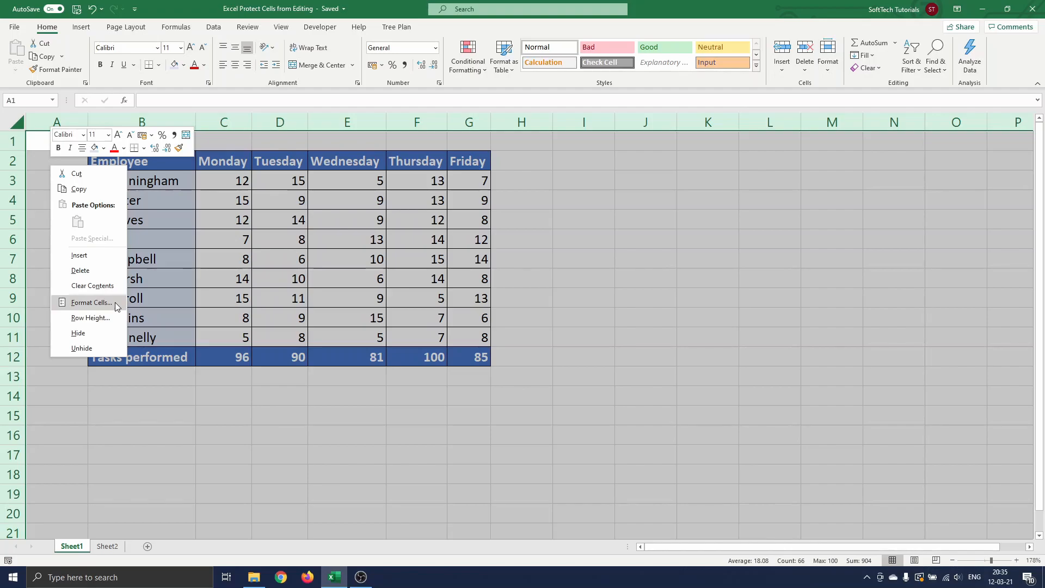
Dismiss the Format Cells dialog unchanged and switch to the Sheet2 tab.
click(91, 302)
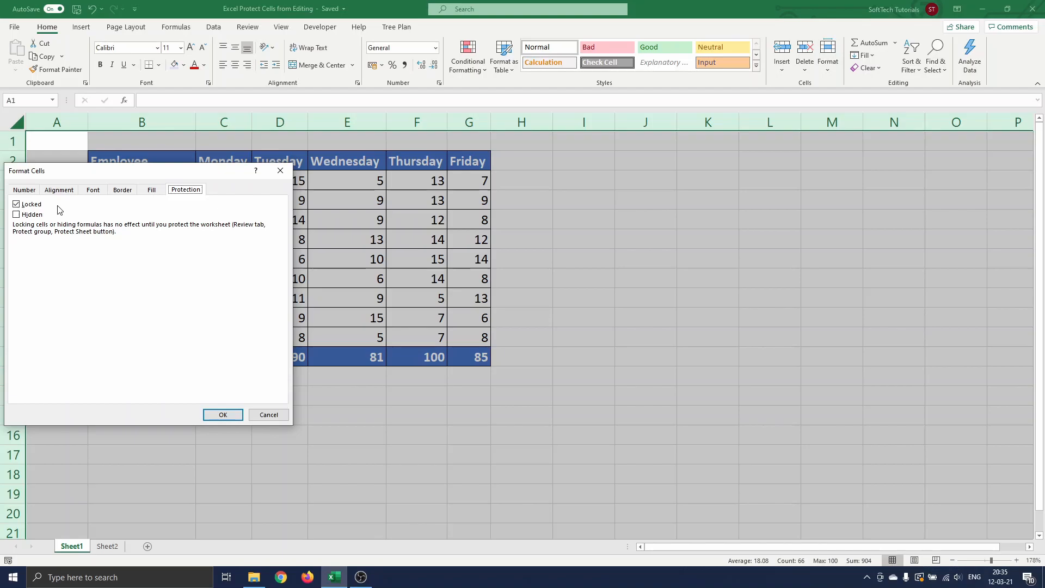
mouse_move(269, 414)
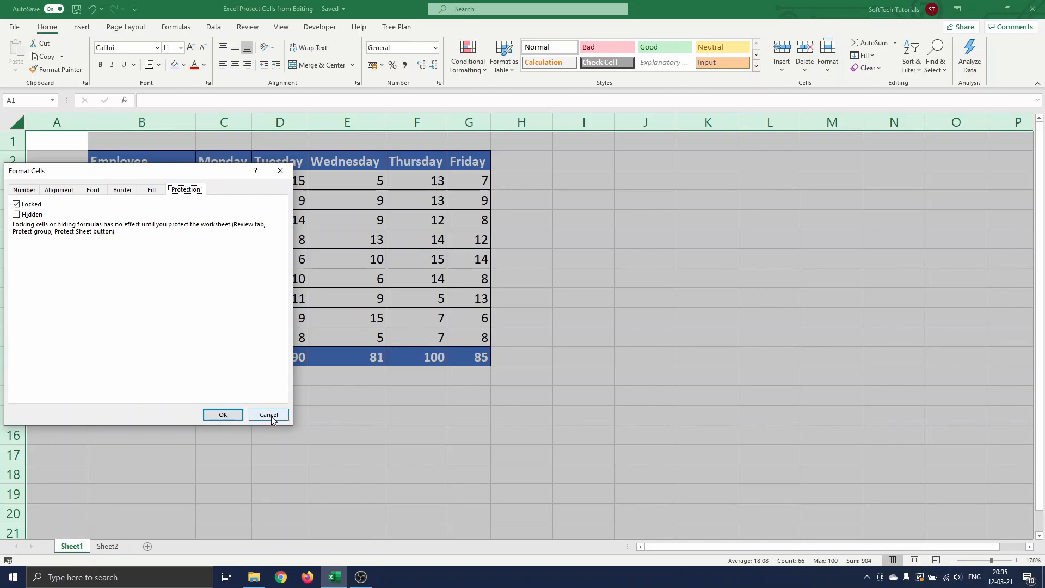
click(269, 413)
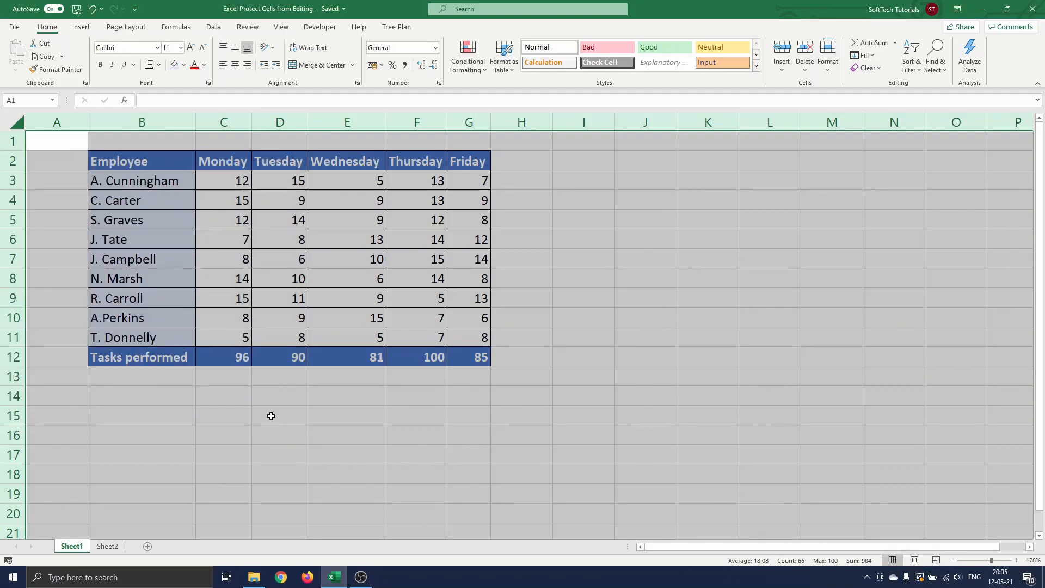
click(223, 181)
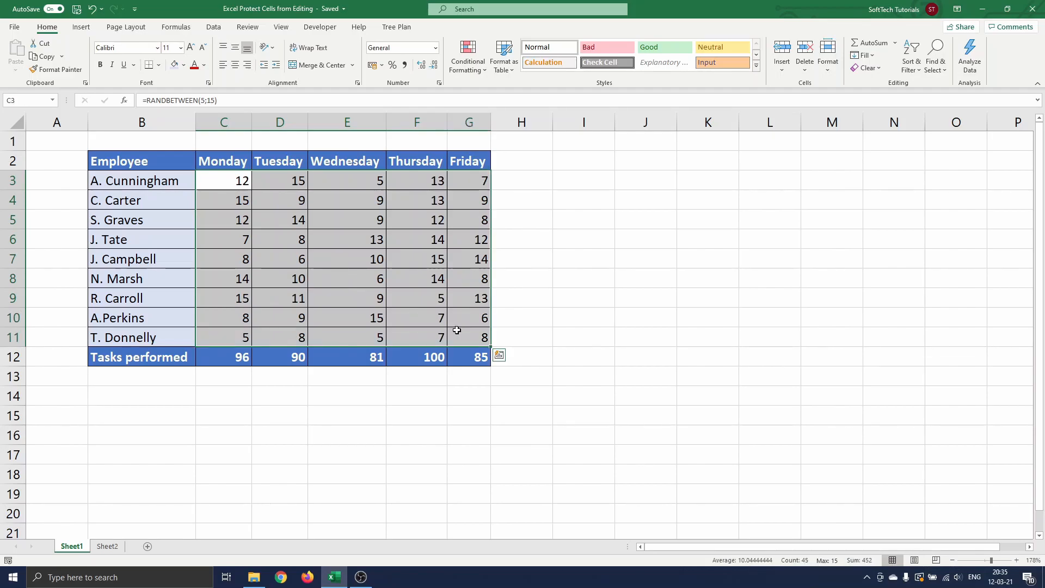
click(106, 545)
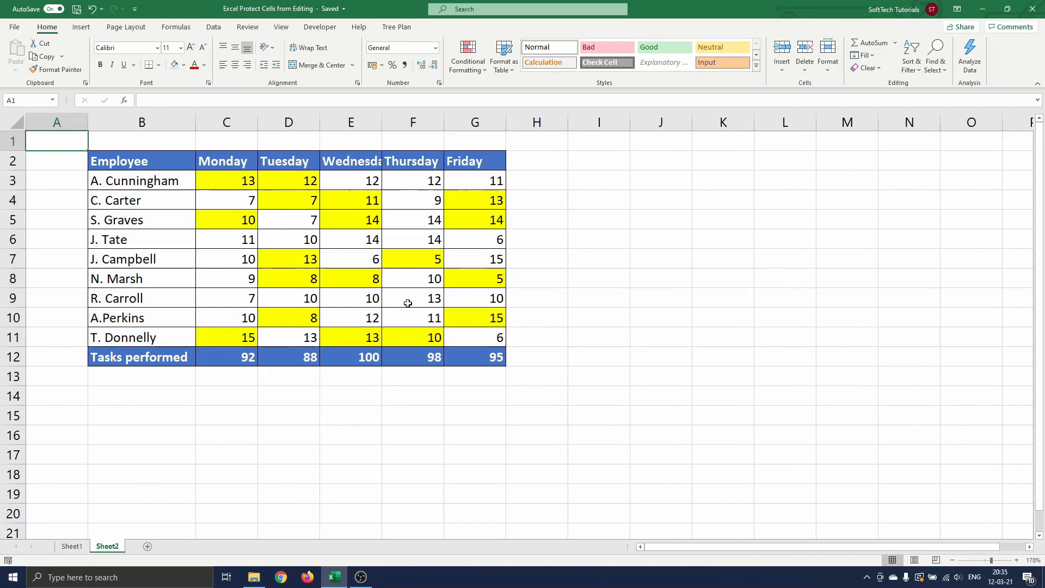
mouse_move(295, 324)
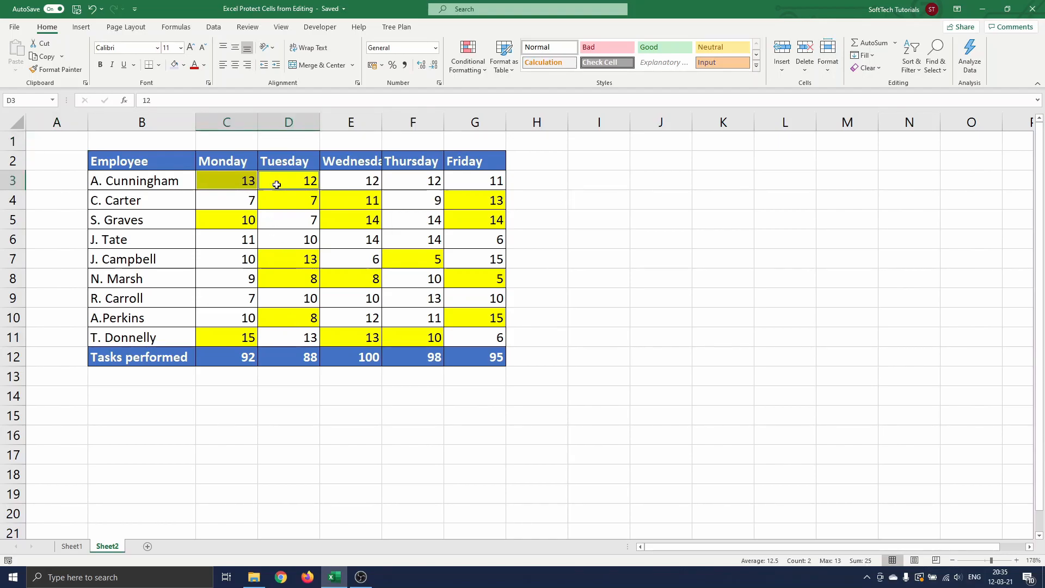
click(351, 200)
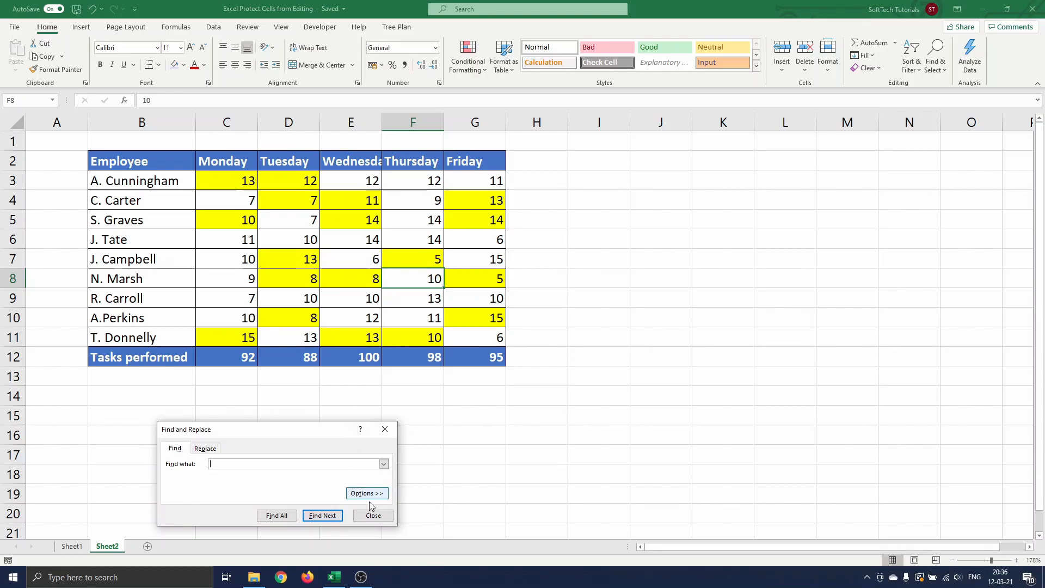
Set the Find format to the yellow fill taken from a sheet cell.
click(366, 492)
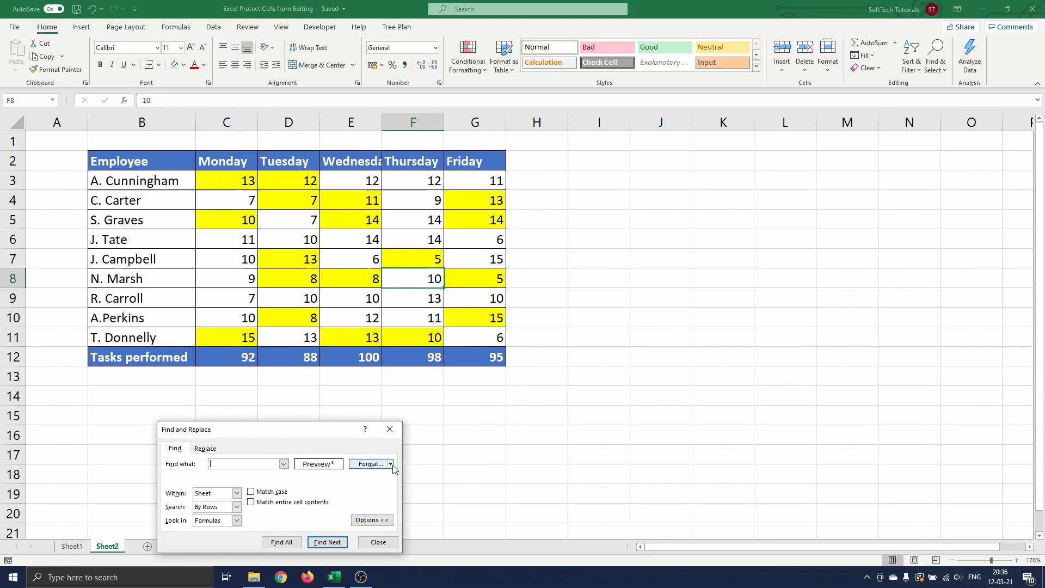
click(390, 464)
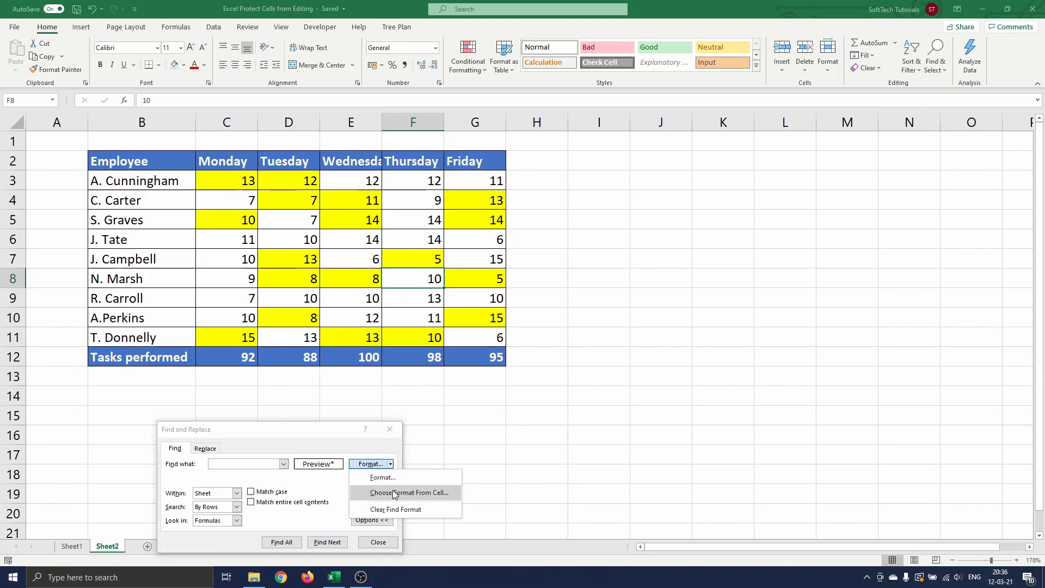
click(409, 492)
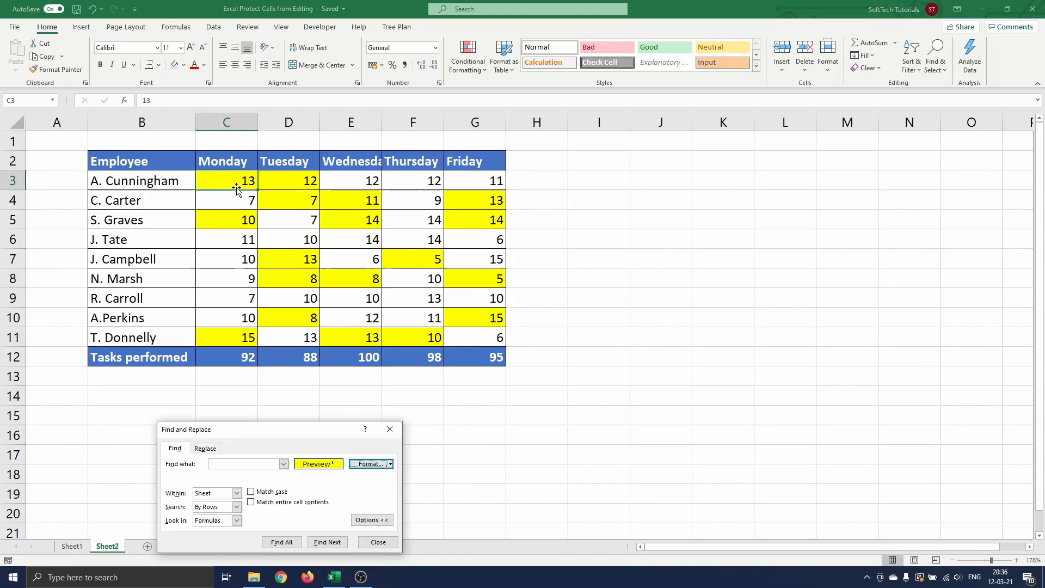
mouse_move(320, 457)
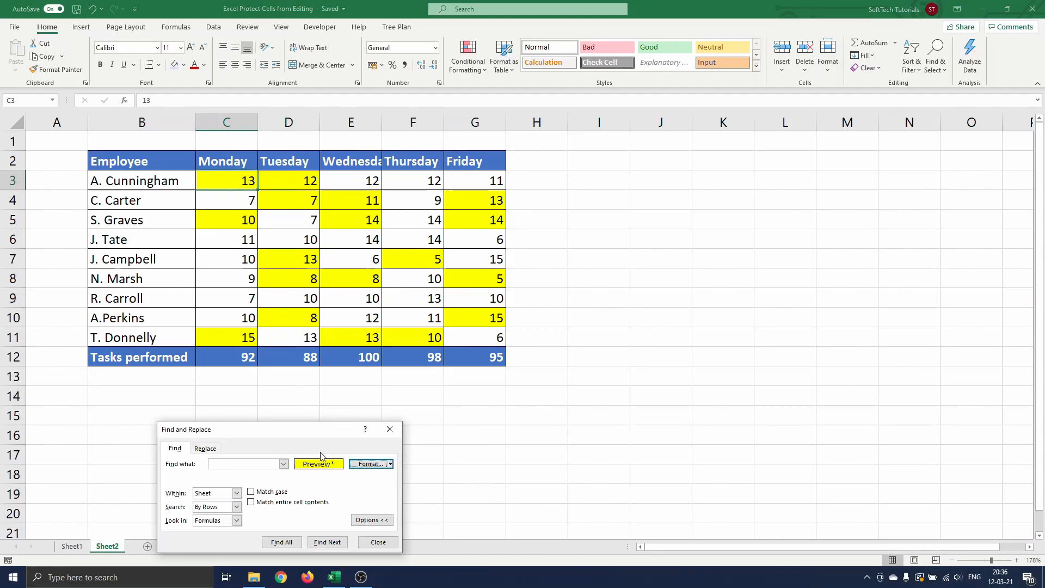
mouse_move(322, 478)
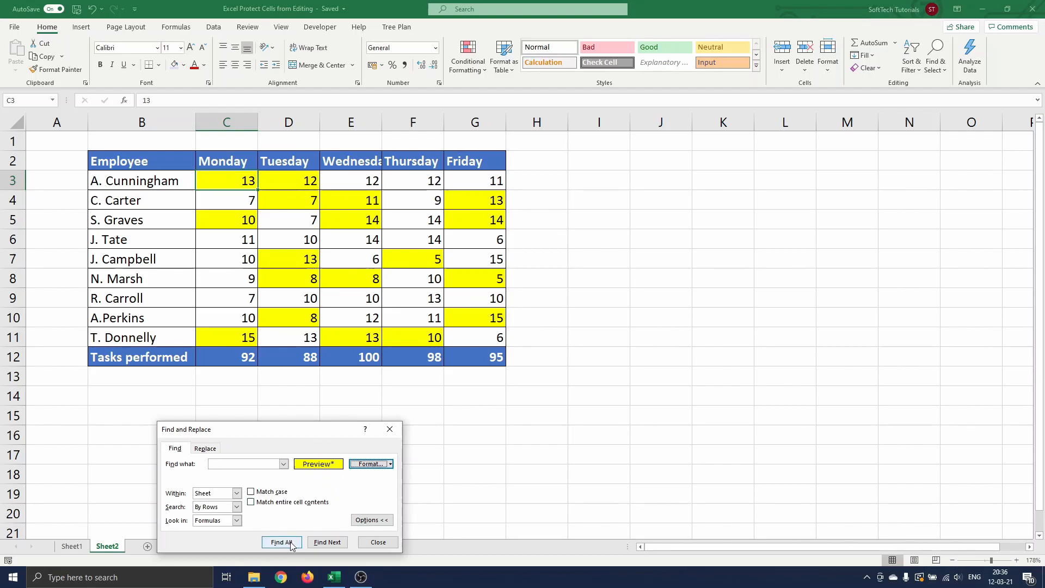
Find All yellow-filled cells and select all 18 results together.
click(280, 542)
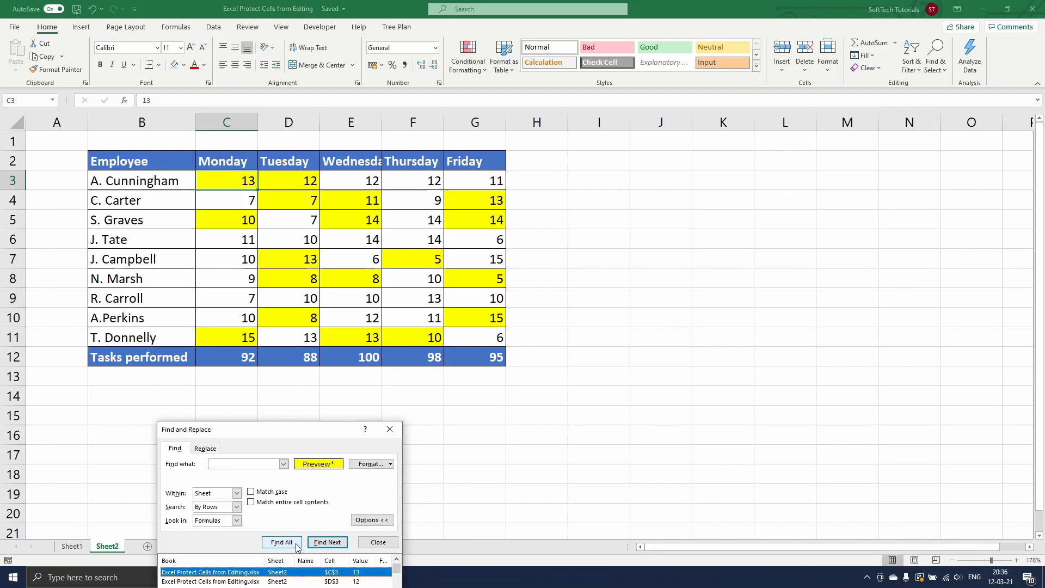
click(281, 542)
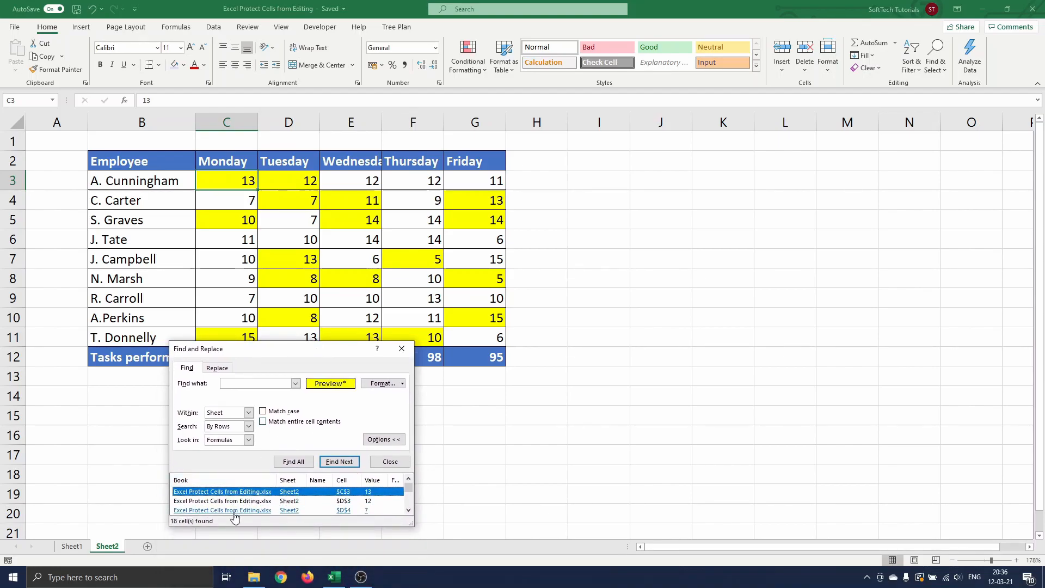
mouse_move(257, 469)
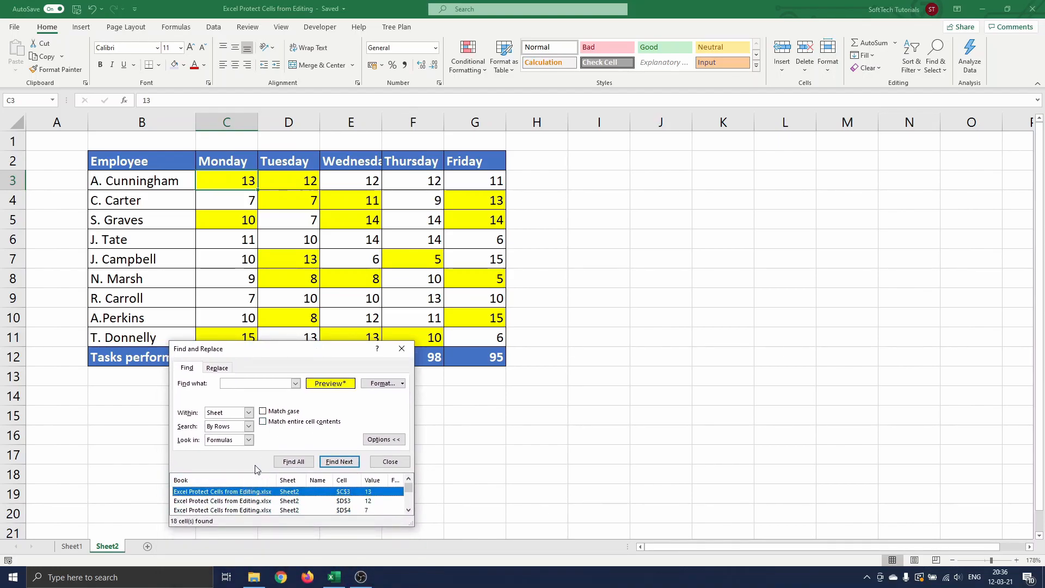
click(293, 462)
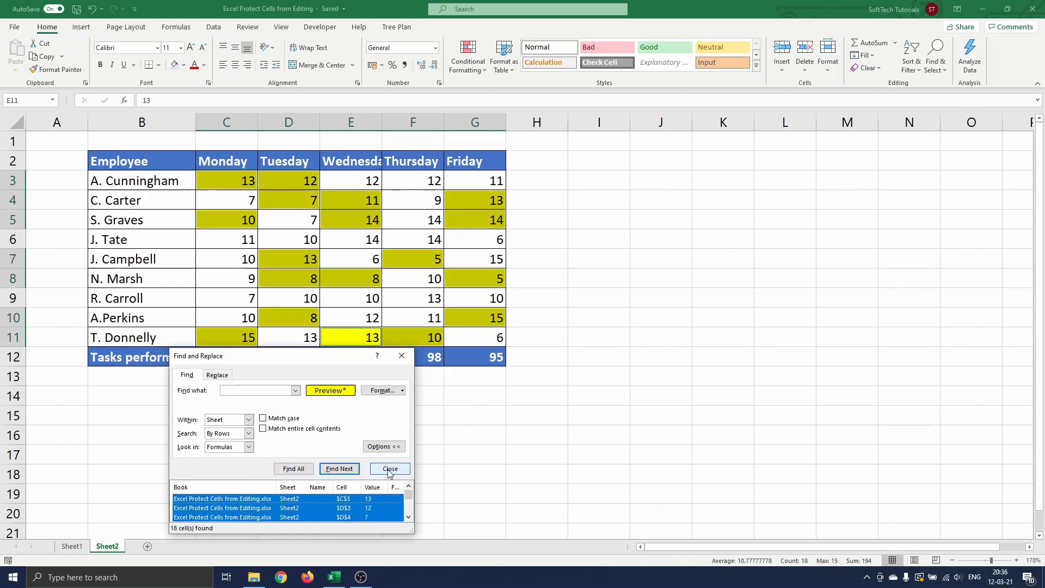
Uncheck Locked on the Protection settings for the 18 selected yellow cells.
click(390, 468)
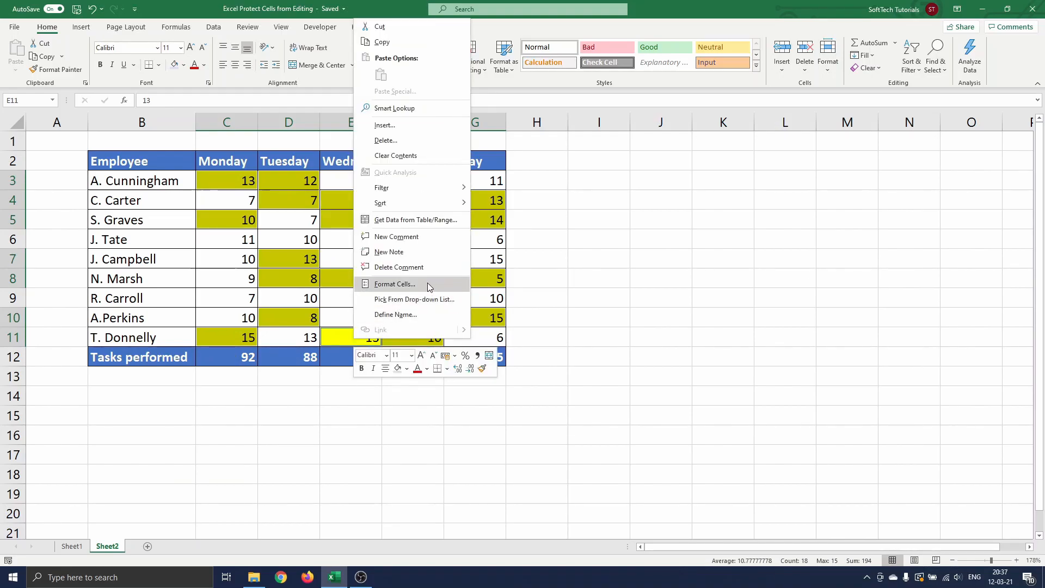
click(394, 283)
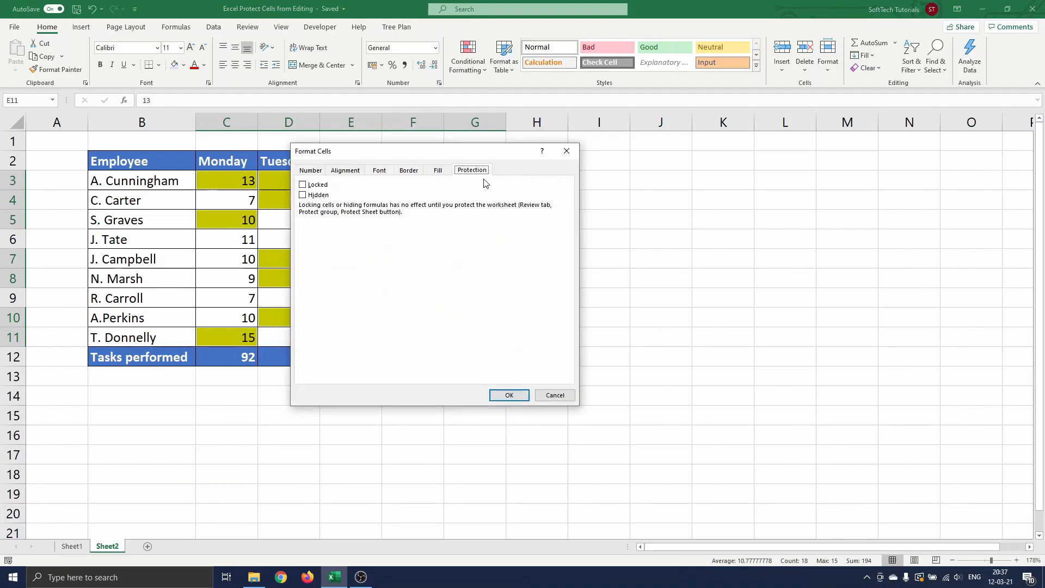
click(303, 185)
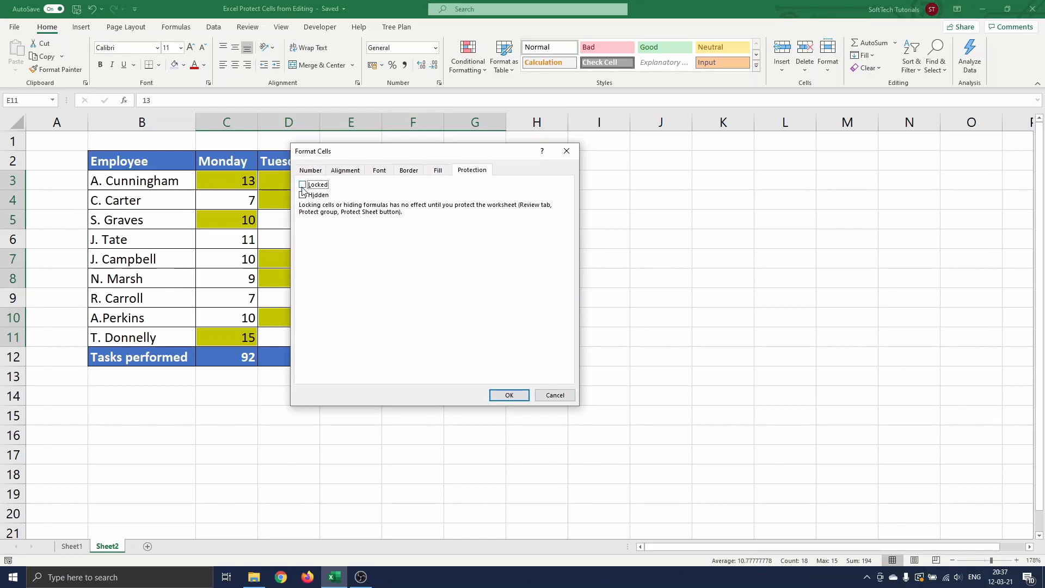
click(302, 185)
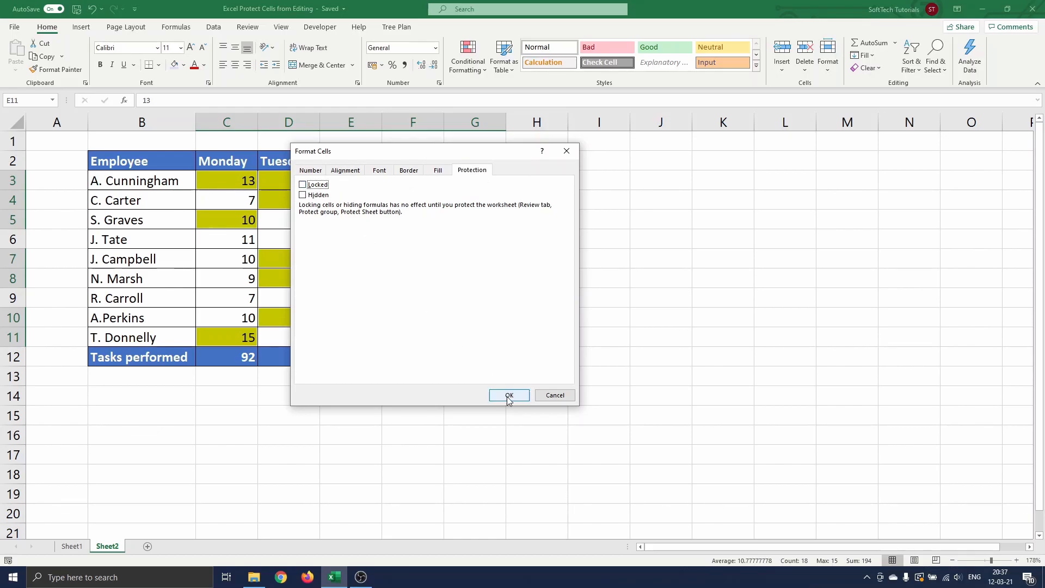
click(508, 394)
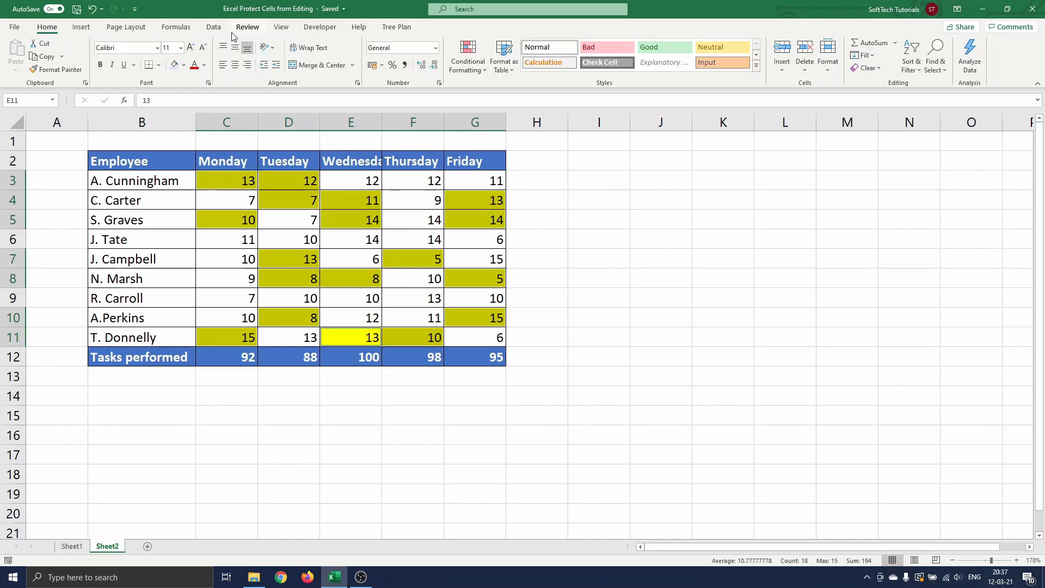
Apply Protect Sheet to Sheet2 with default options via Review.
click(247, 26)
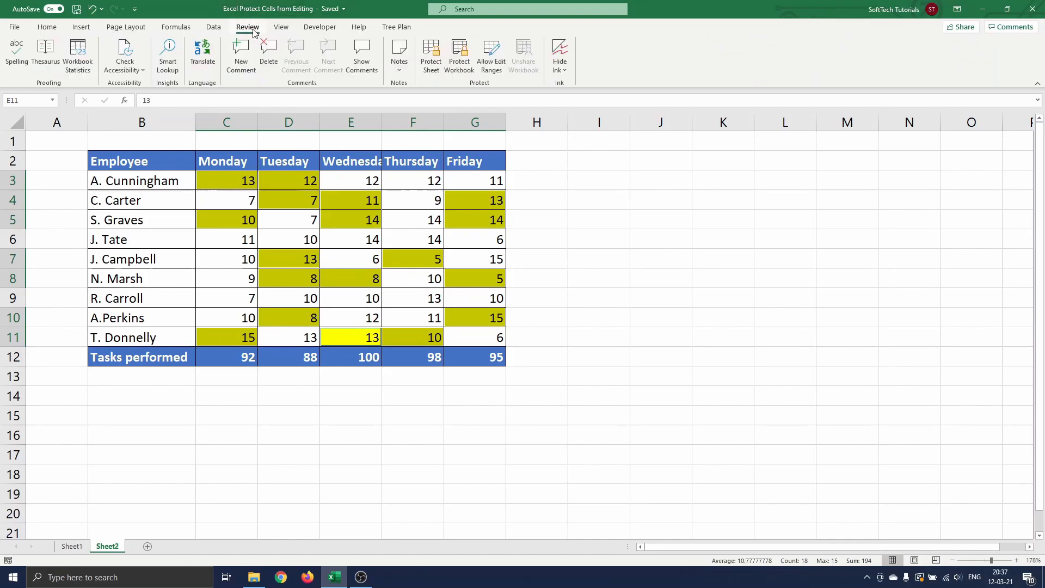
click(431, 53)
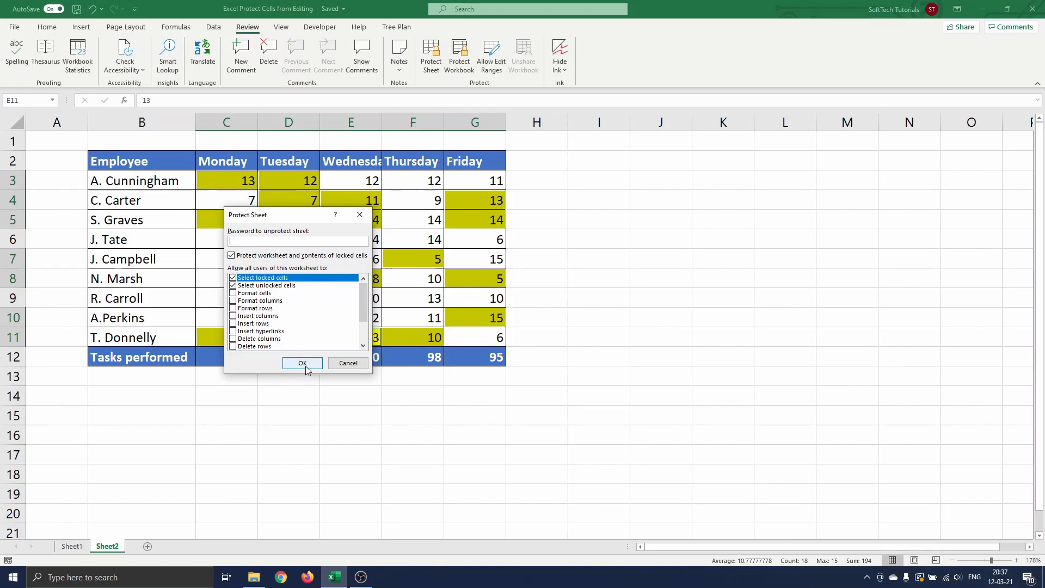
click(302, 363)
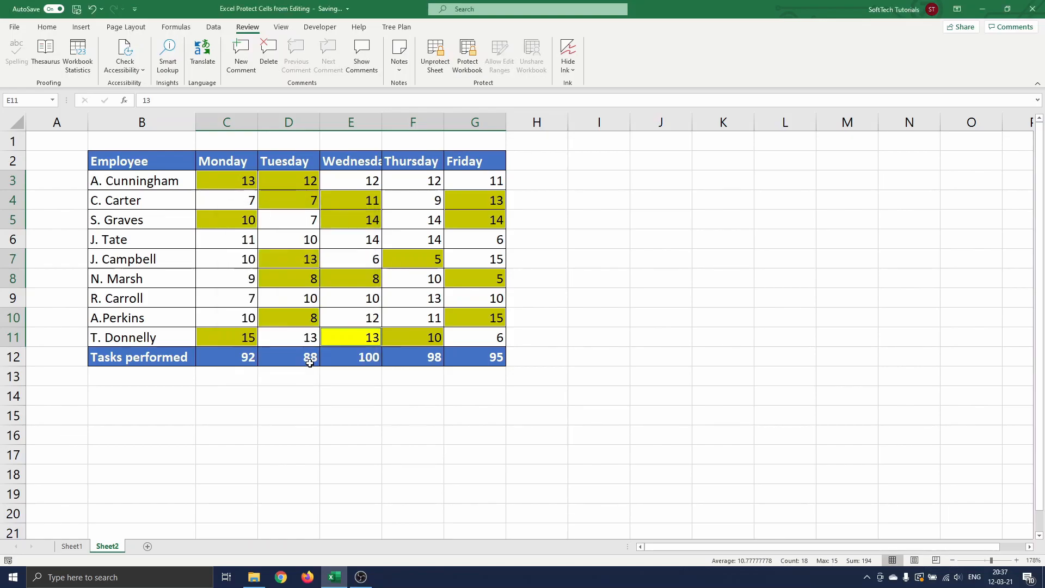
click(227, 161)
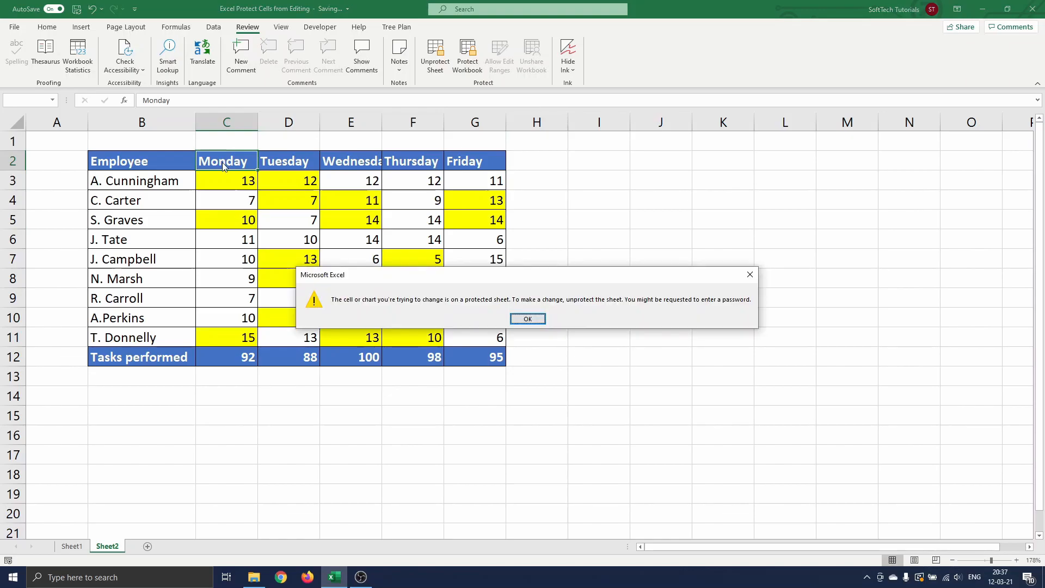
mouse_move(364, 303)
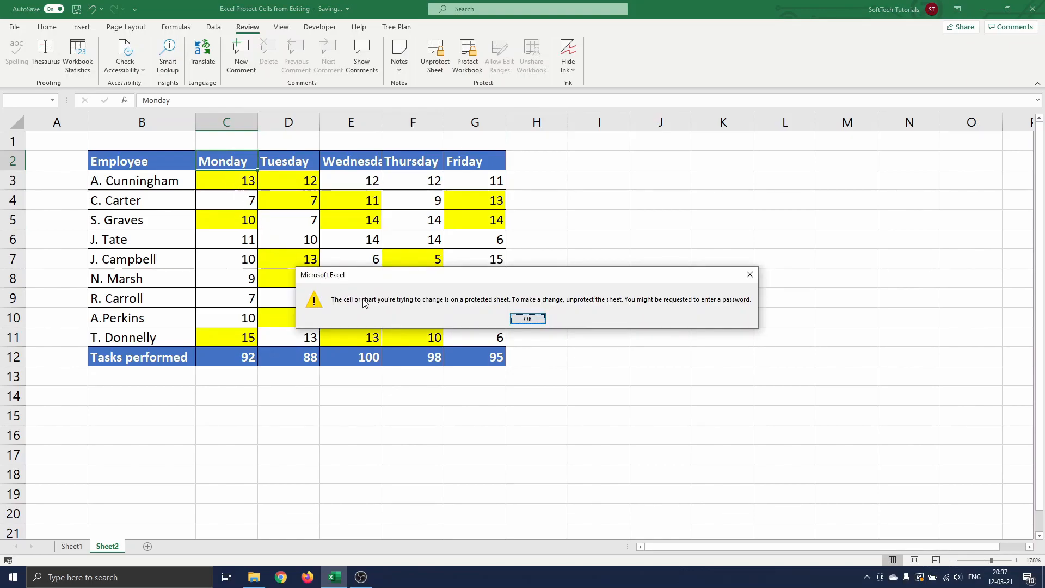
mouse_move(391, 321)
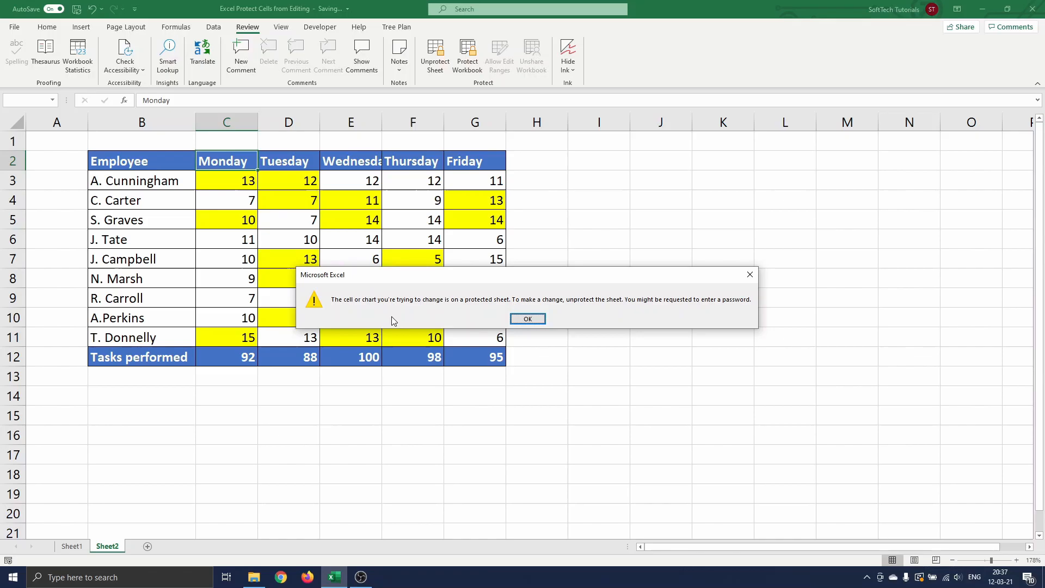
click(527, 319)
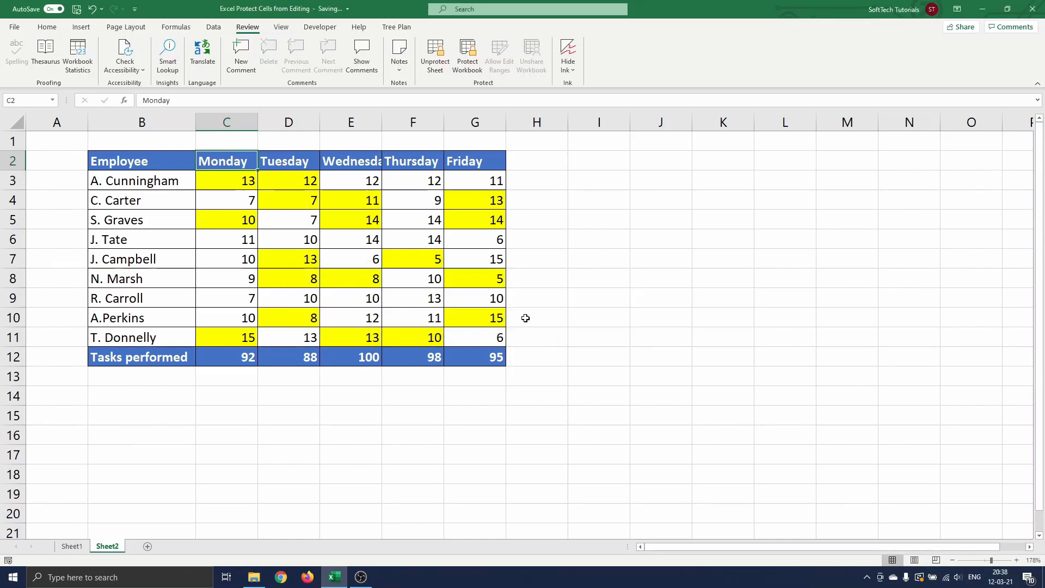
mouse_move(364, 203)
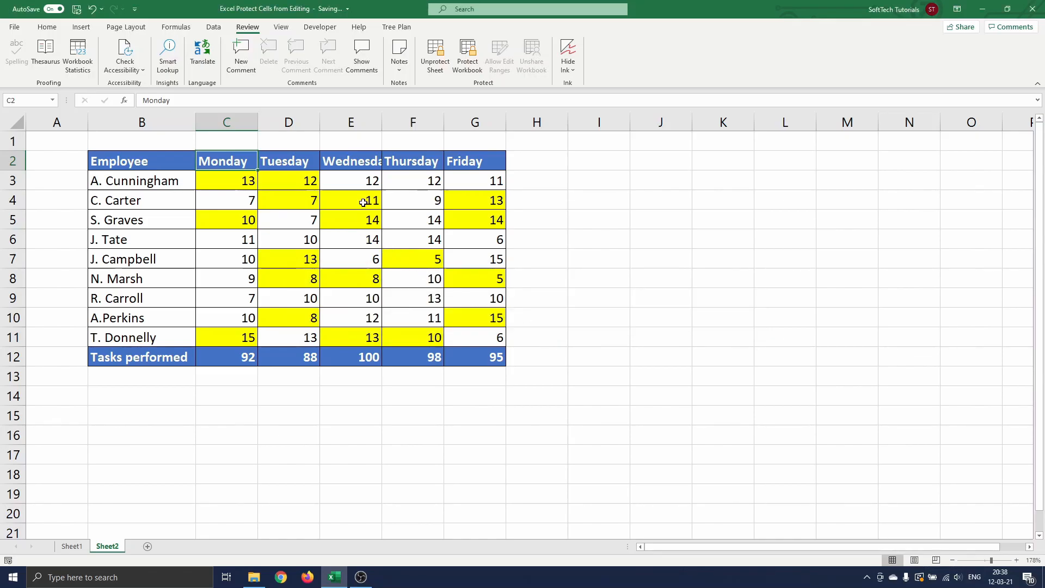
text(15)
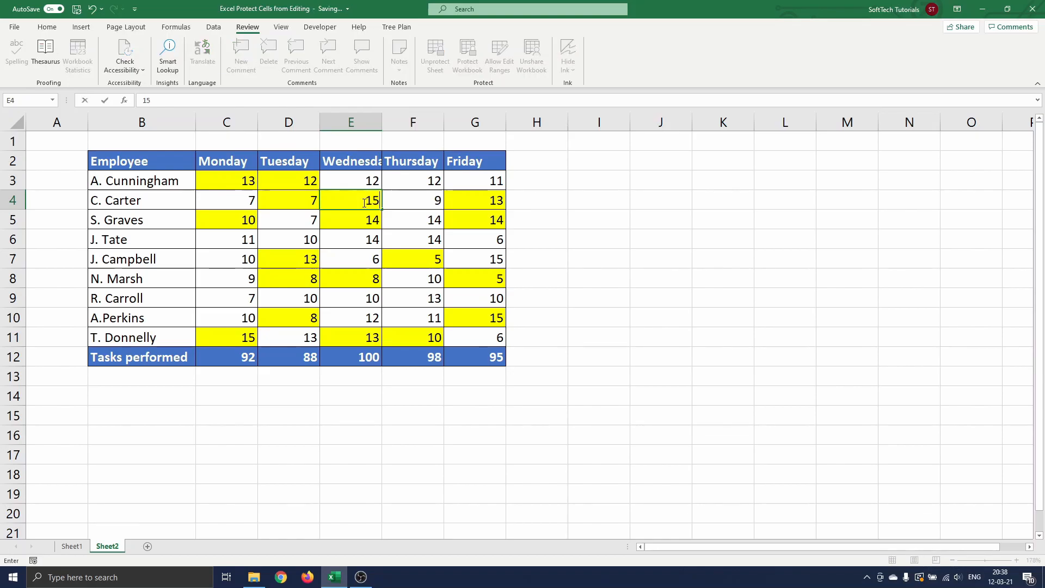
key(Return)
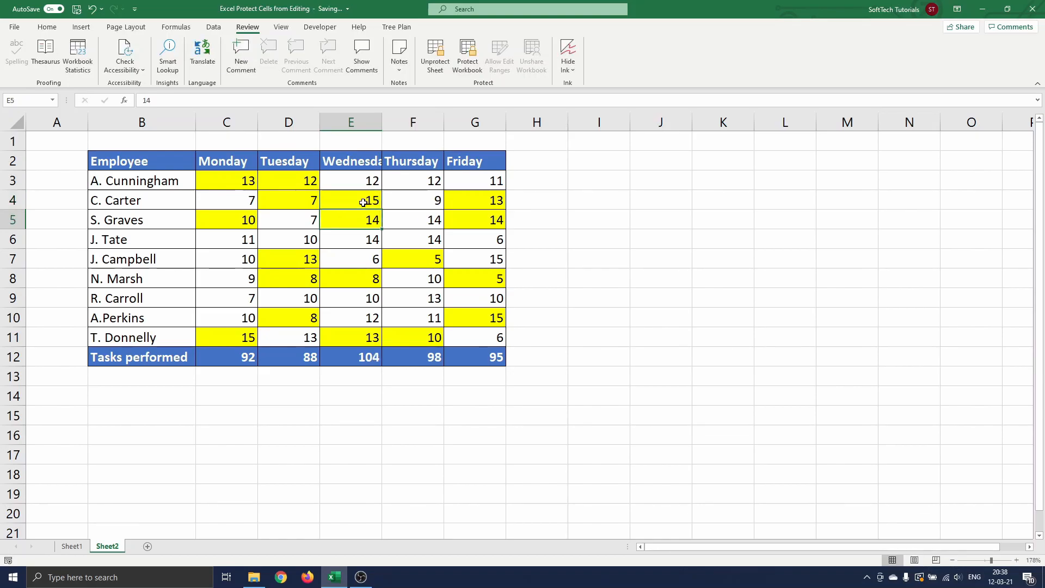
mouse_move(367, 199)
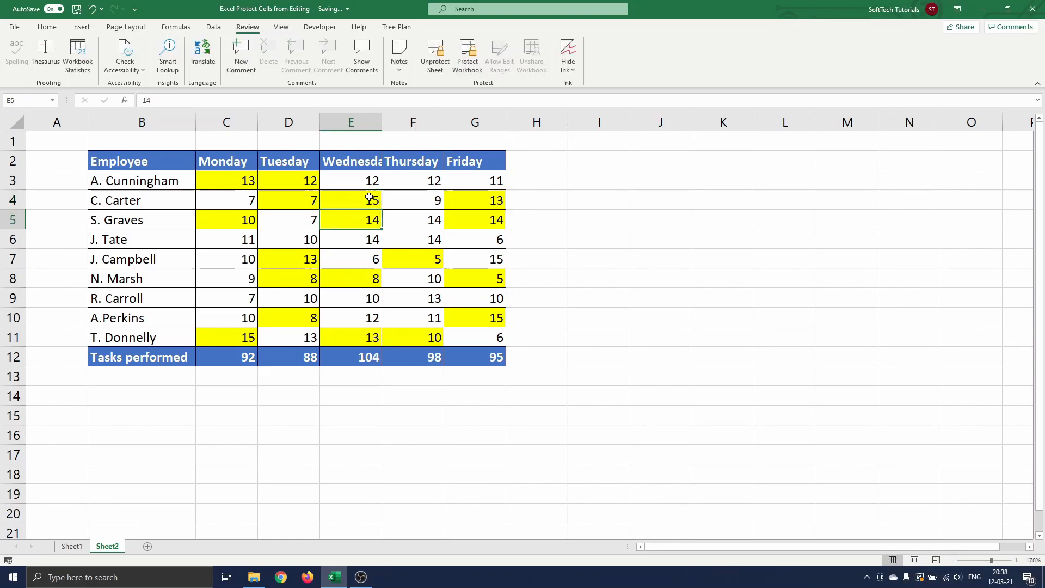